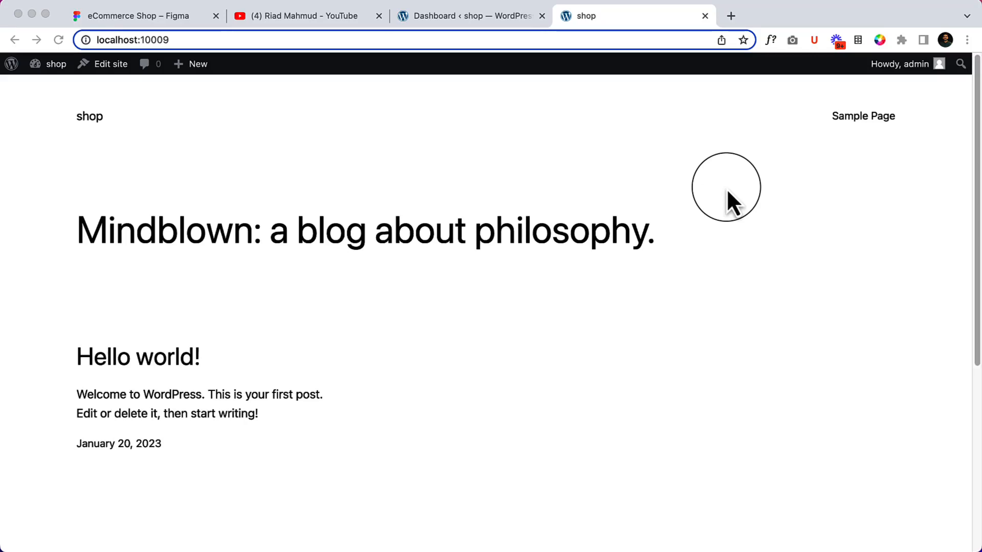
pyautogui.moveTo(417, 228)
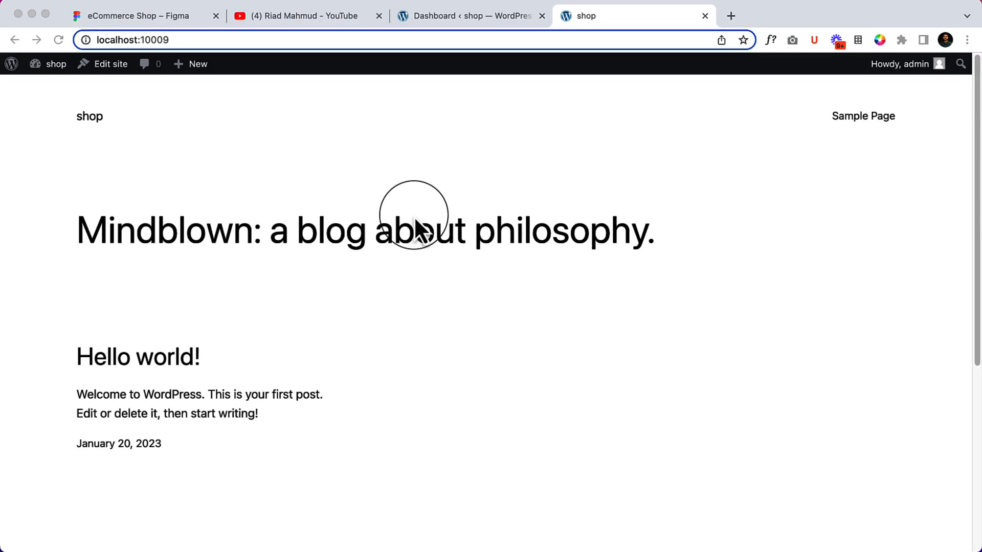
pyautogui.moveTo(391, 31)
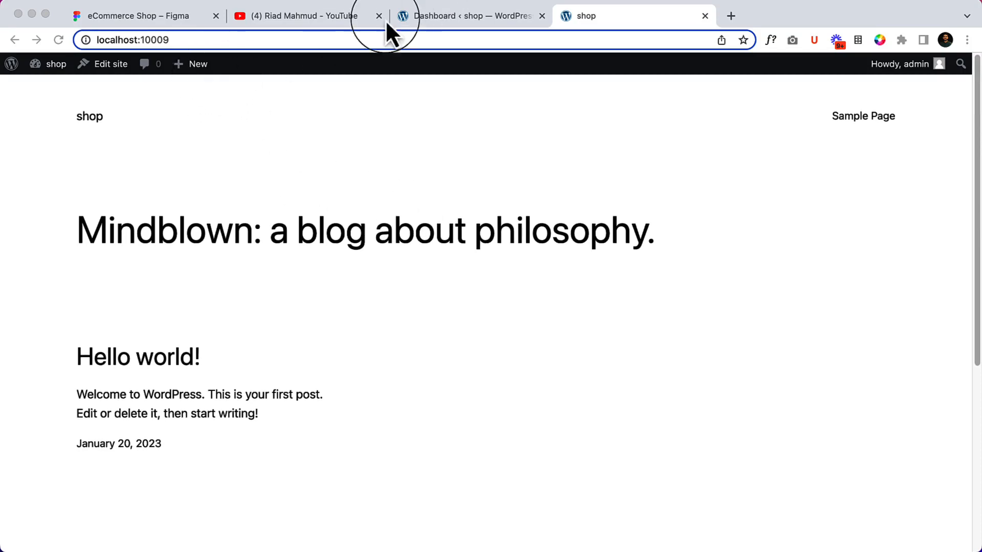
# Scroll the channel's uploaded tutorials down to the complete WooCommerce guide
pyautogui.click(301, 16)
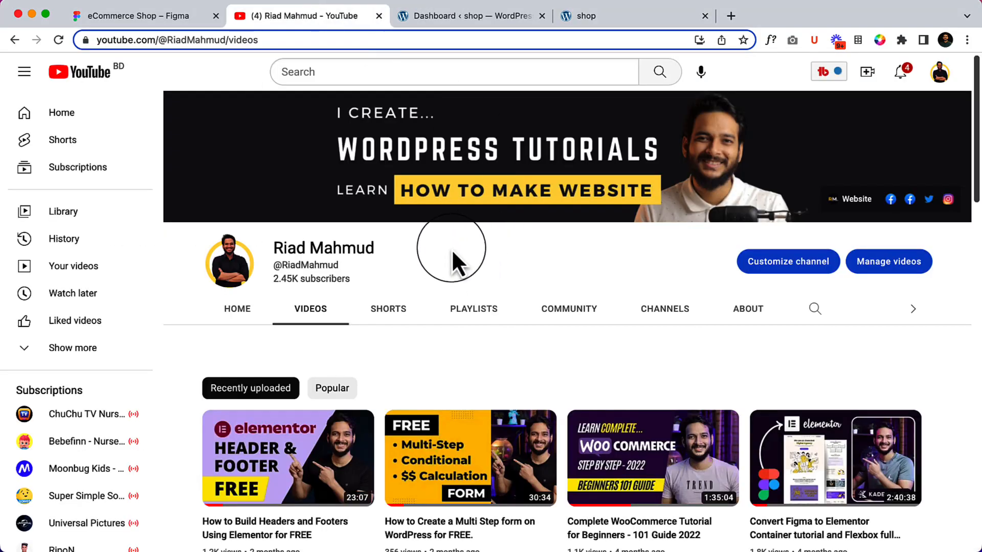
pyautogui.scroll(-3)
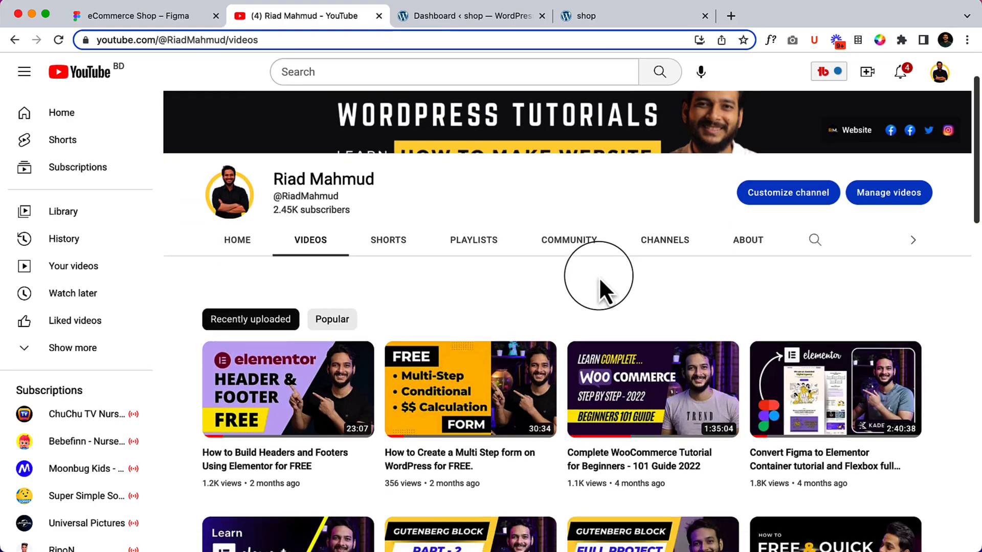
pyautogui.scroll(-3)
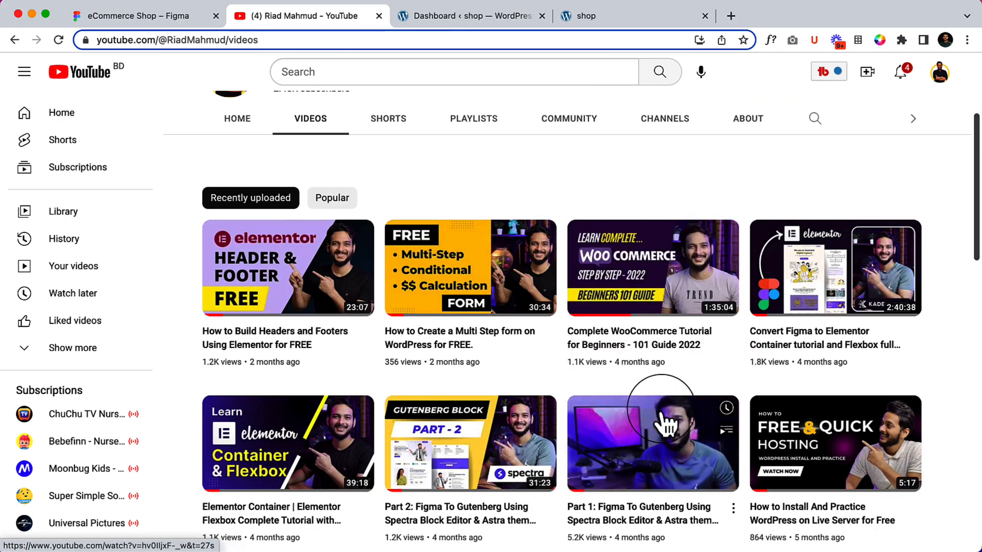
pyautogui.scroll(-3)
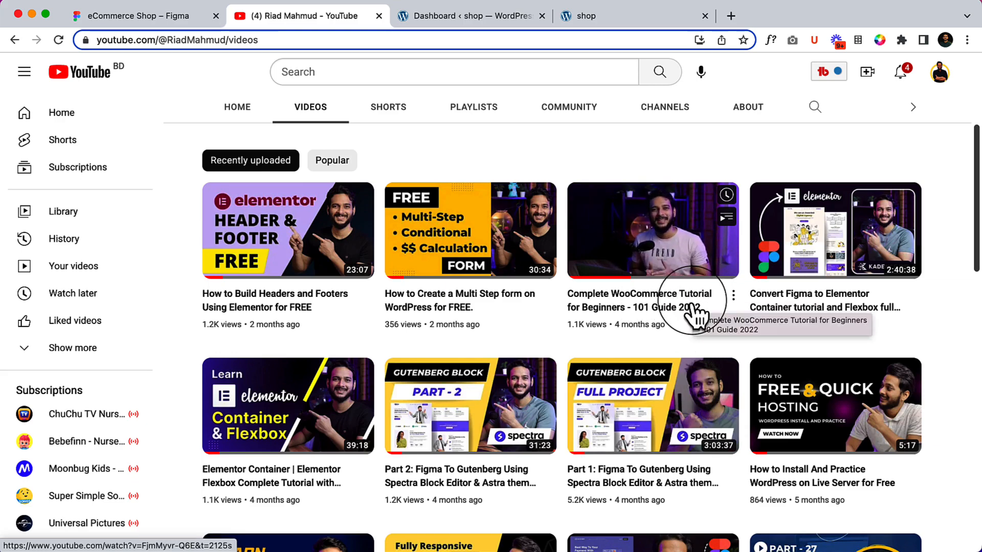
# Open 'Complete WooCommerce Tutorial for Beginners - 101 Guide 2022' in a new tab, preview it, then return
pyautogui.rightClick(639, 301)
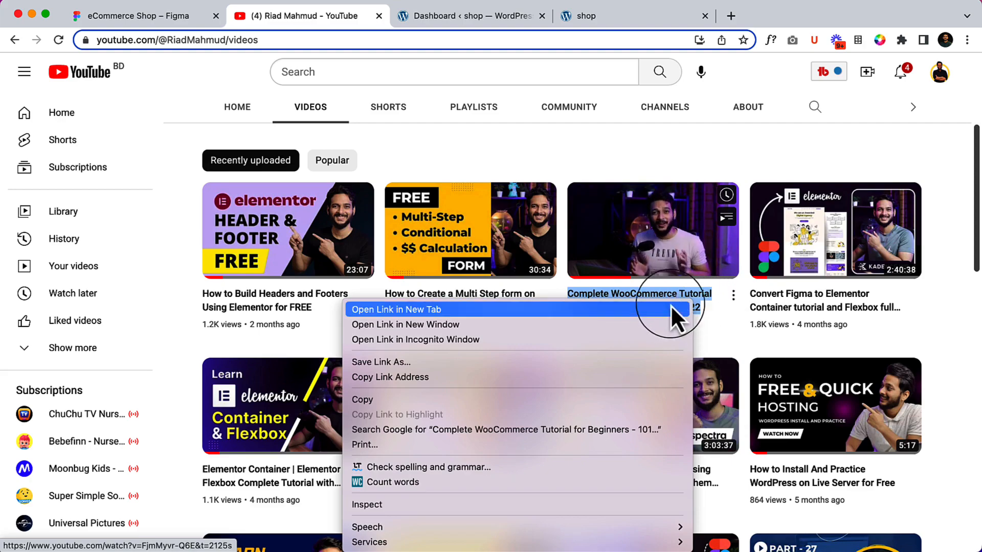
pyautogui.click(395, 309)
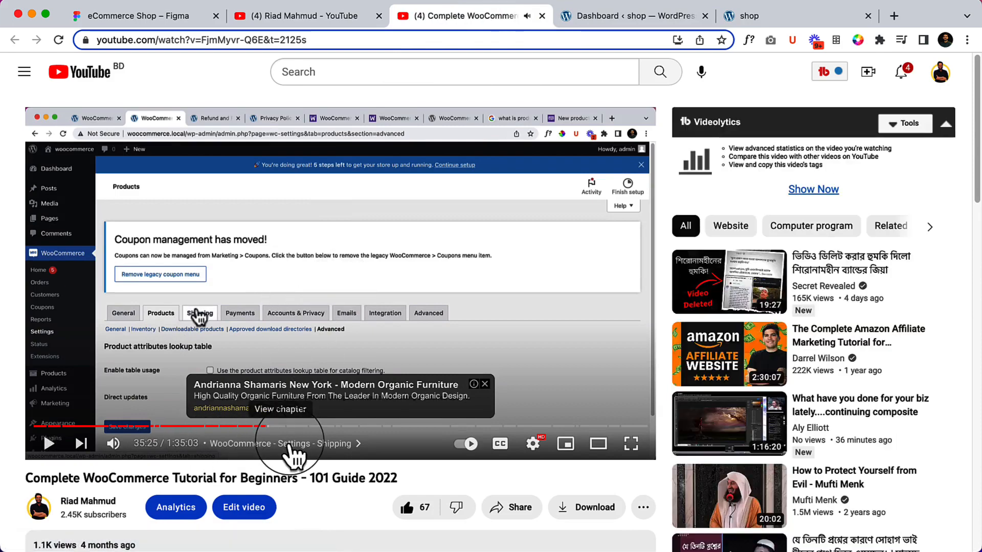
pyautogui.click(280, 409)
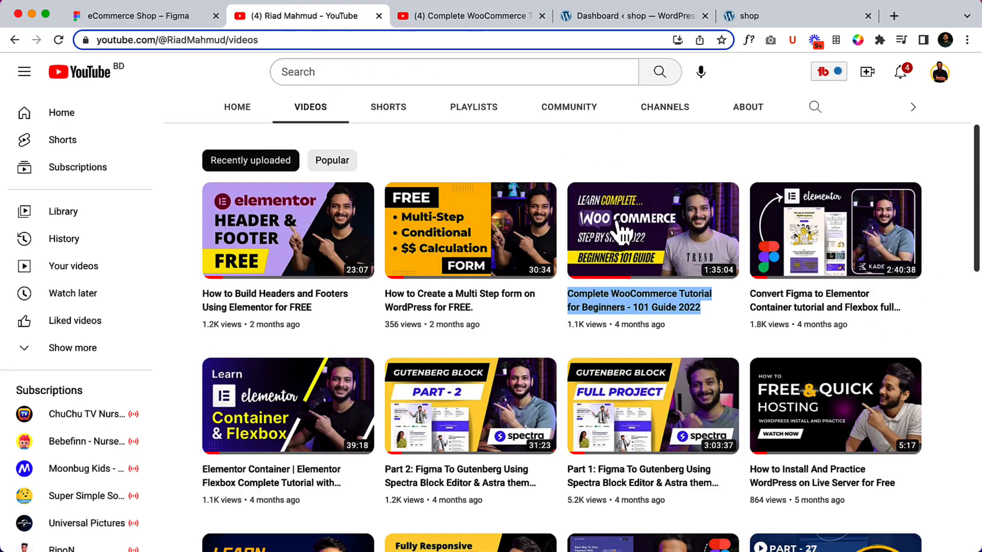
pyautogui.scroll(-3)
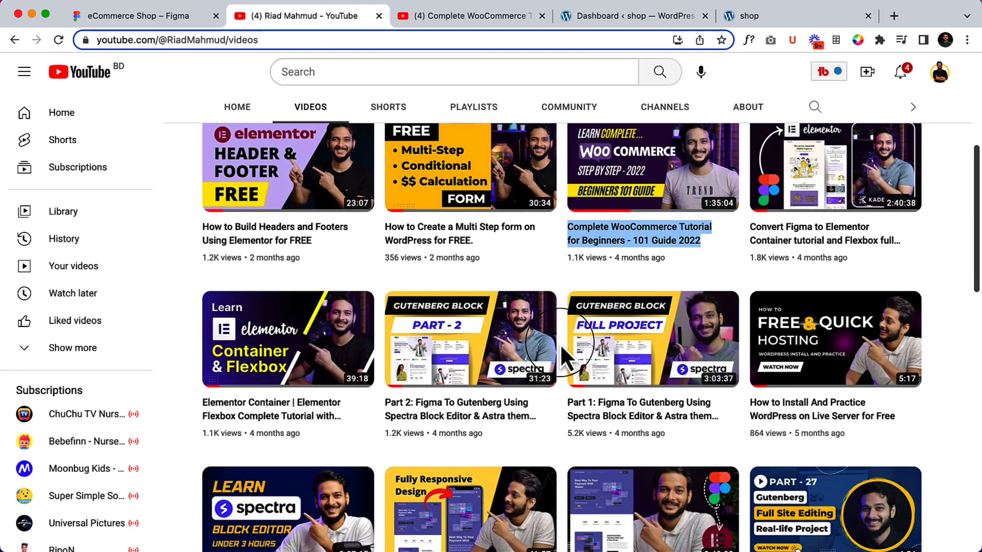
pyautogui.scroll(-3)
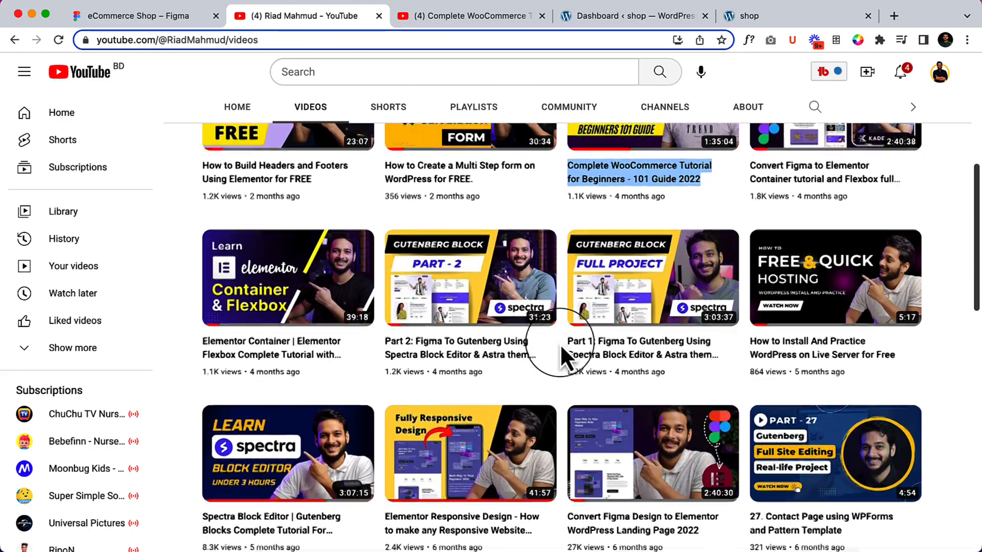
pyautogui.scroll(-3)
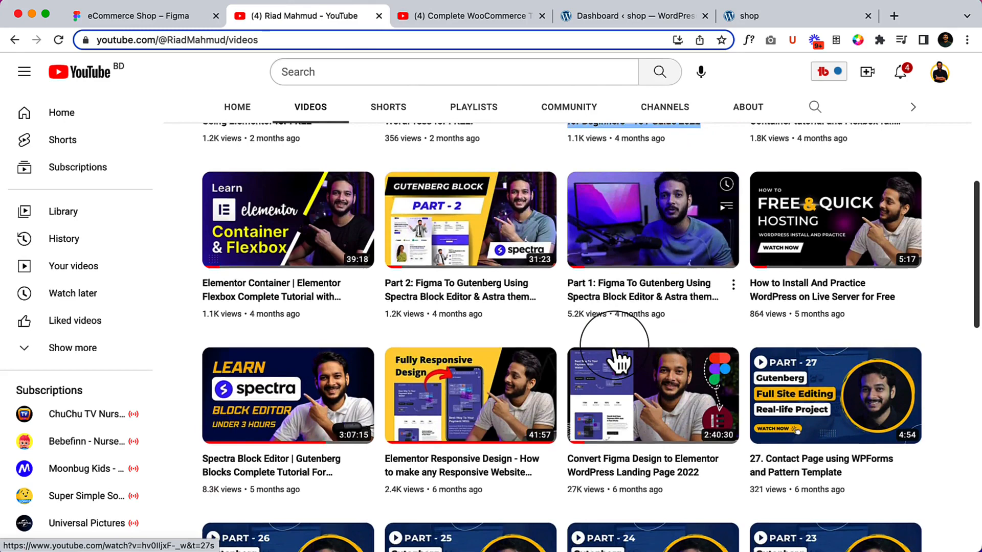
pyautogui.scroll(-3)
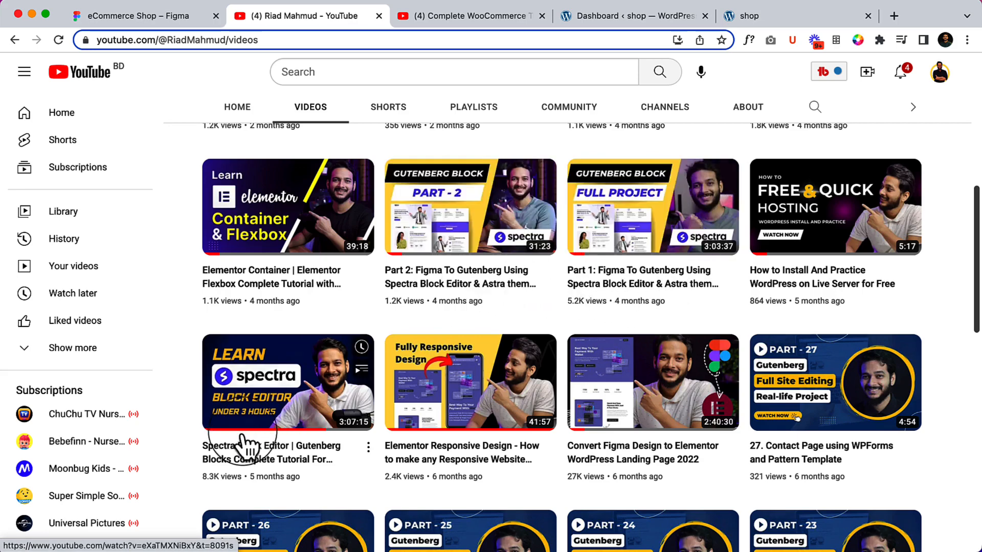
pyautogui.moveTo(263, 450)
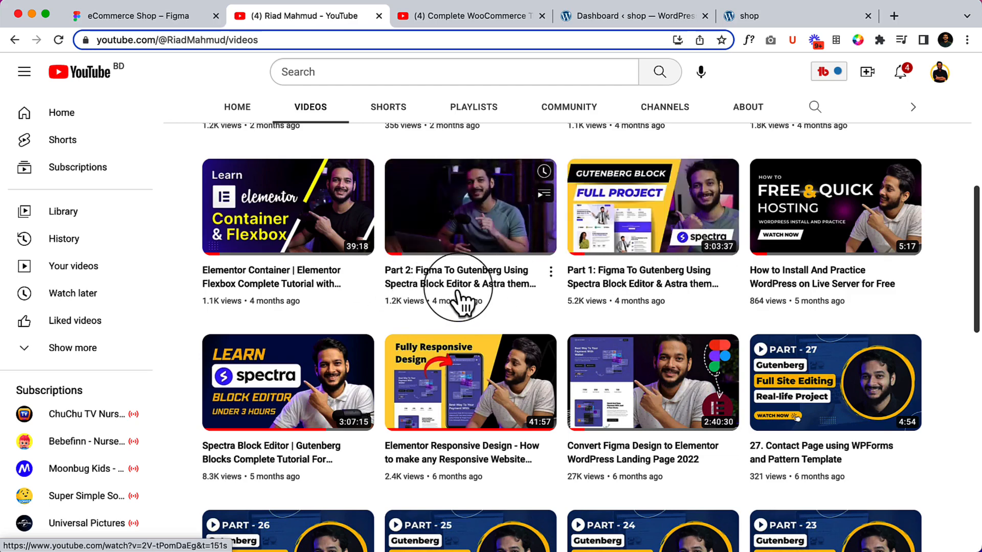
pyautogui.moveTo(460, 283)
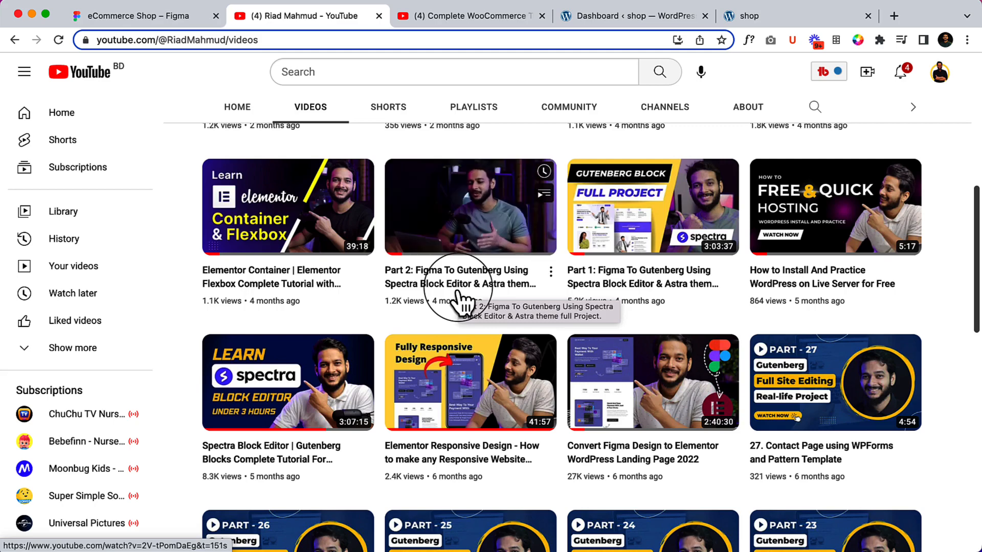
pyautogui.moveTo(530, 312)
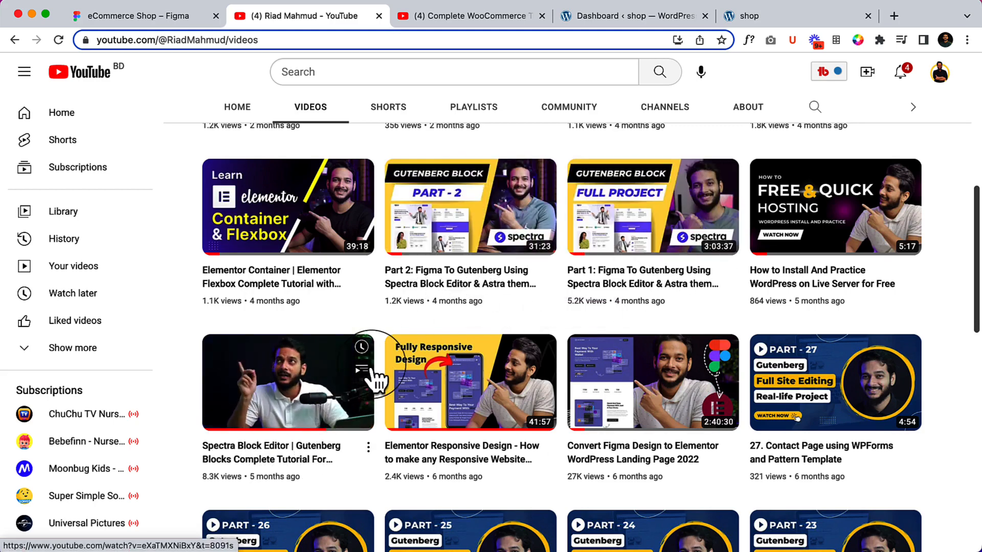
pyautogui.scroll(3)
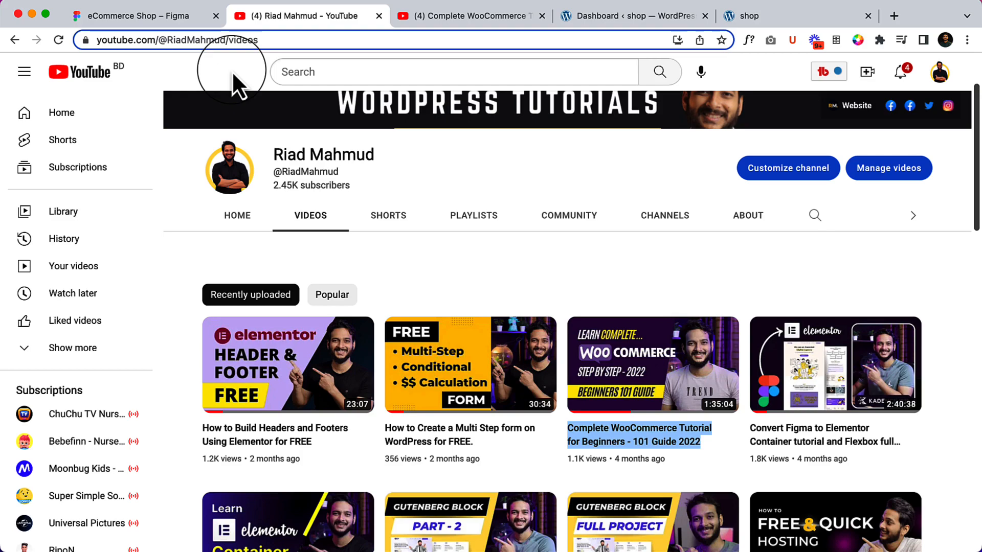
pyautogui.moveTo(474, 215)
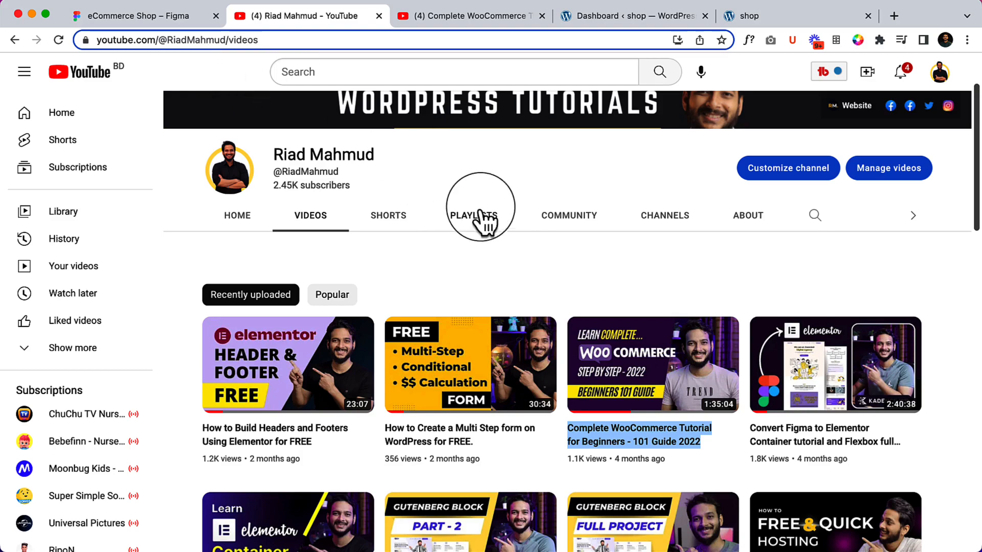
pyautogui.scroll(-3)
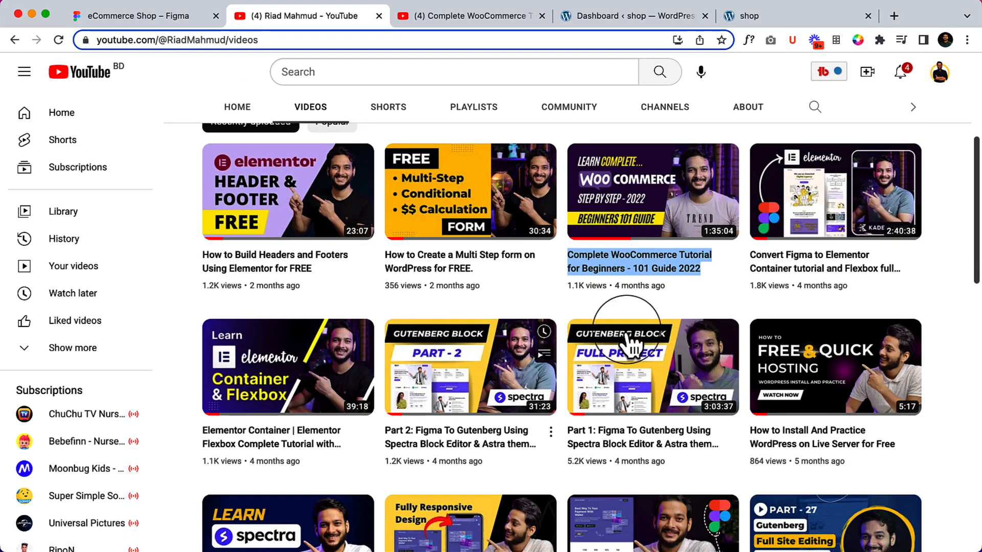
pyautogui.scroll(-3)
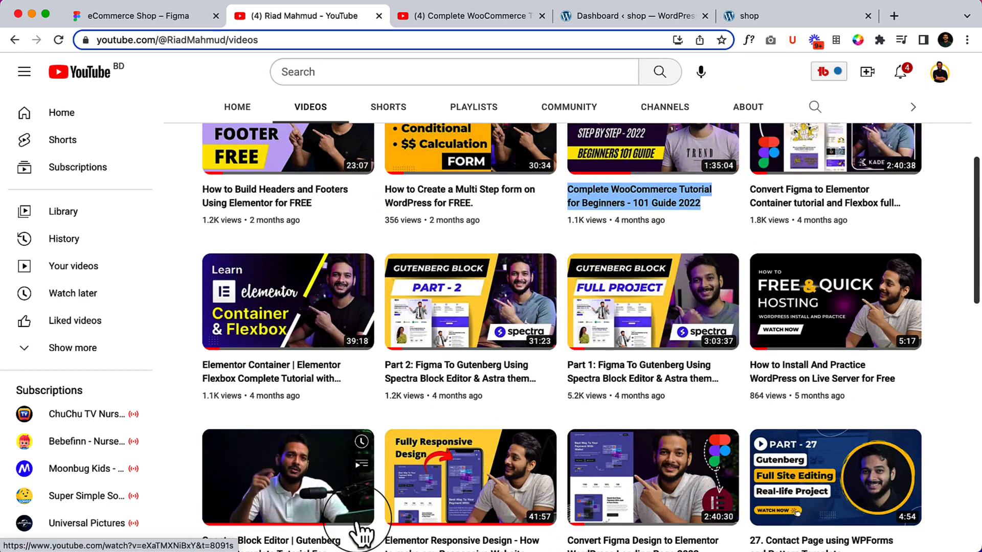
pyautogui.click(126, 16)
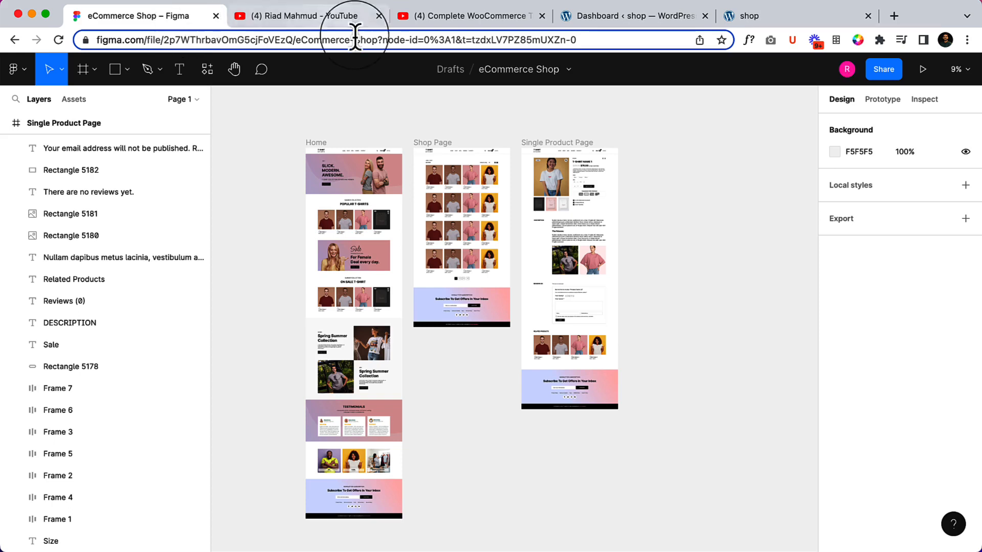
pyautogui.moveTo(462, 39)
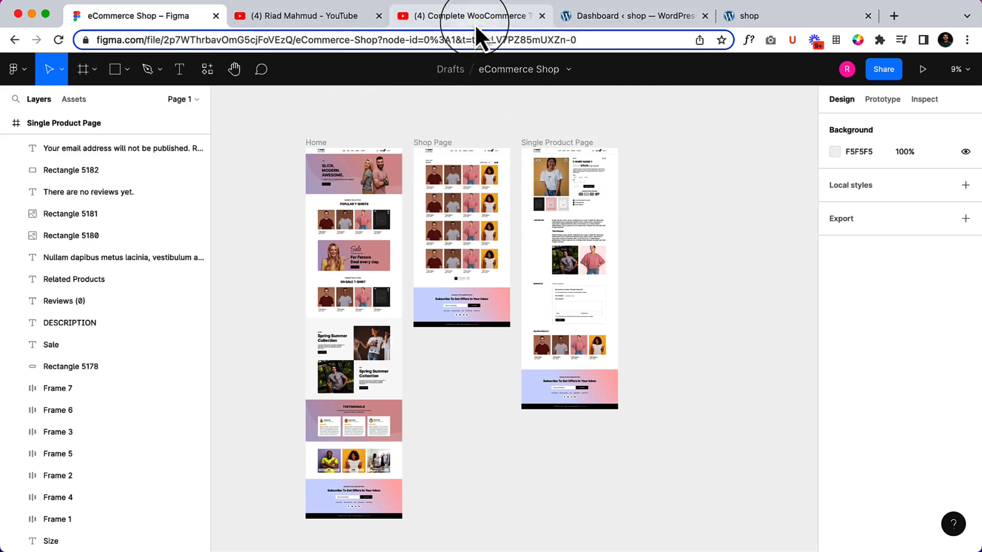
# Switch from the Figma eCommerce Shop design to the Riad Mahmud – YouTube tab
pyautogui.click(297, 16)
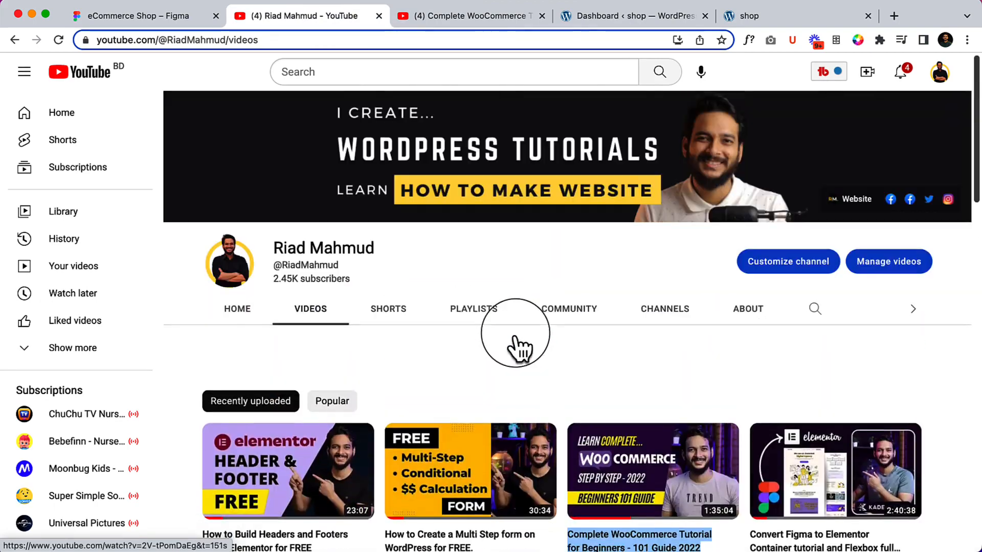
# Browse the Playlists tab and scroll the Created playlists row sideways to reveal more
pyautogui.click(472, 309)
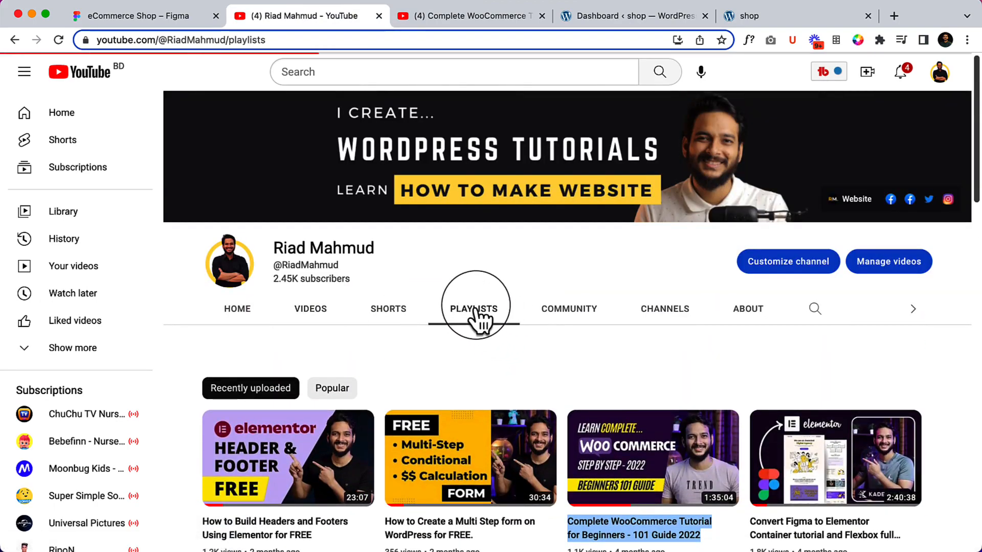
pyautogui.click(473, 308)
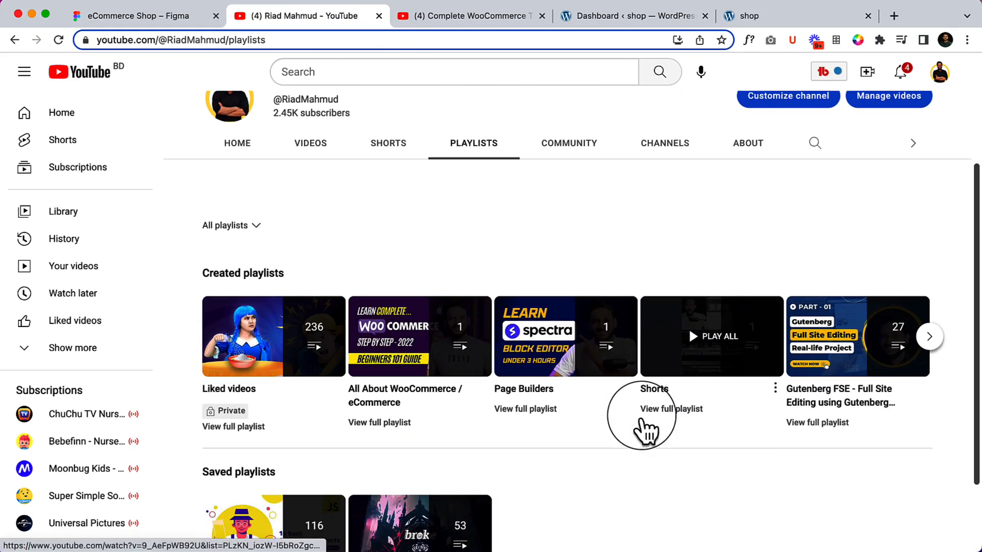
pyautogui.scroll(-3)
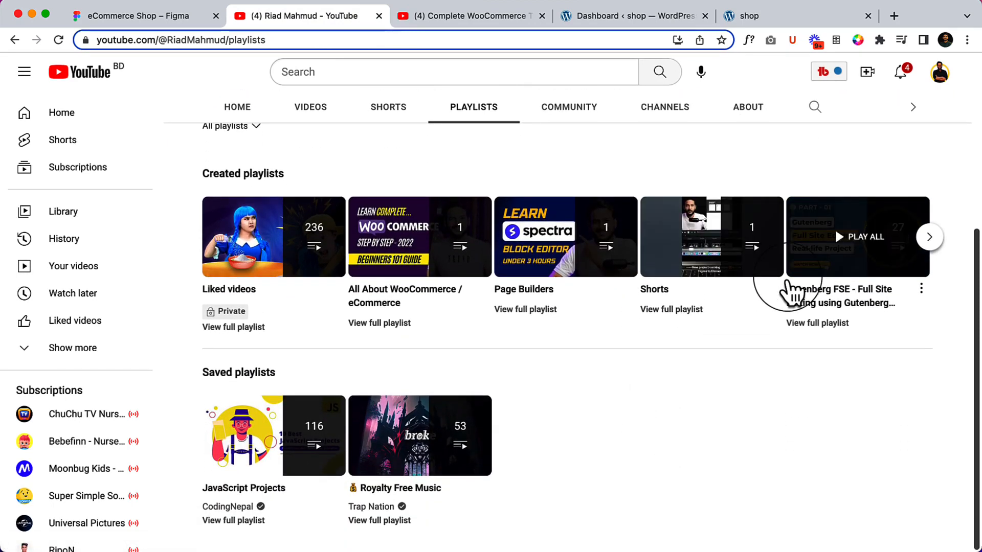
pyautogui.moveTo(232, 303)
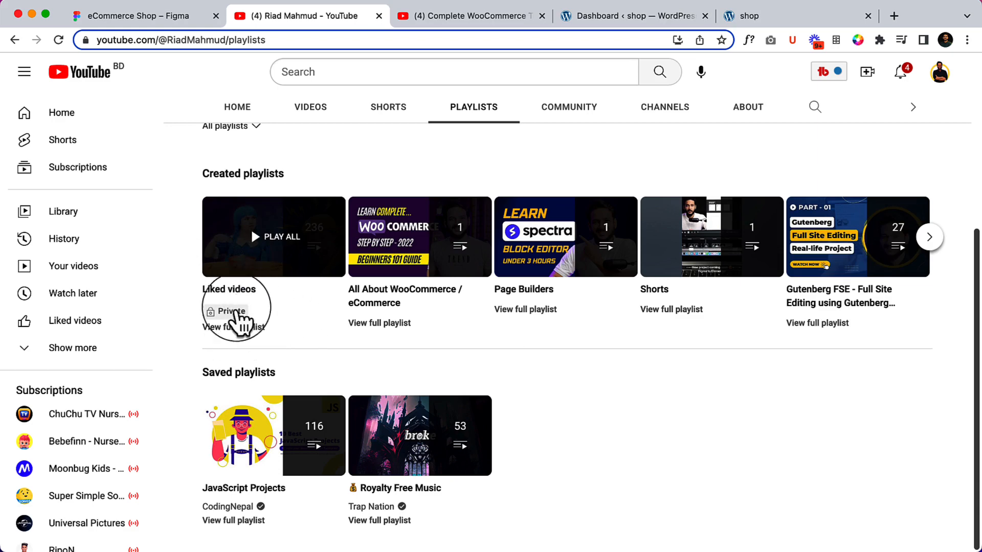
pyautogui.moveTo(244, 323)
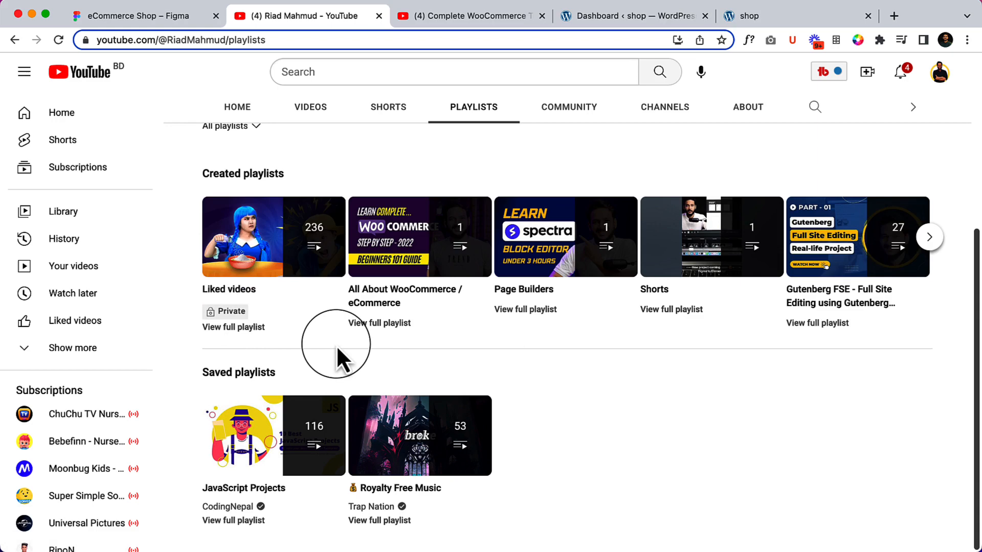
pyautogui.moveTo(419, 435)
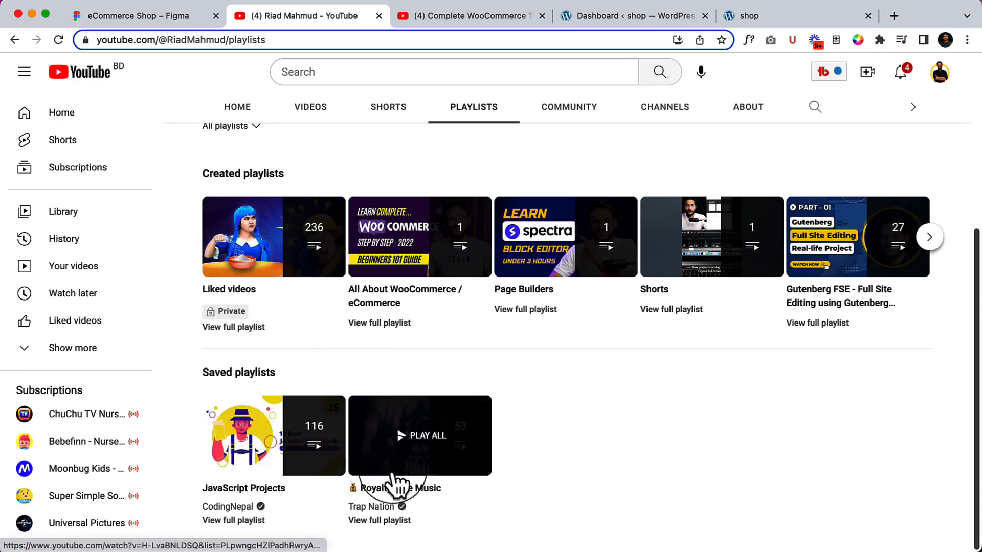
pyautogui.scroll(-3)
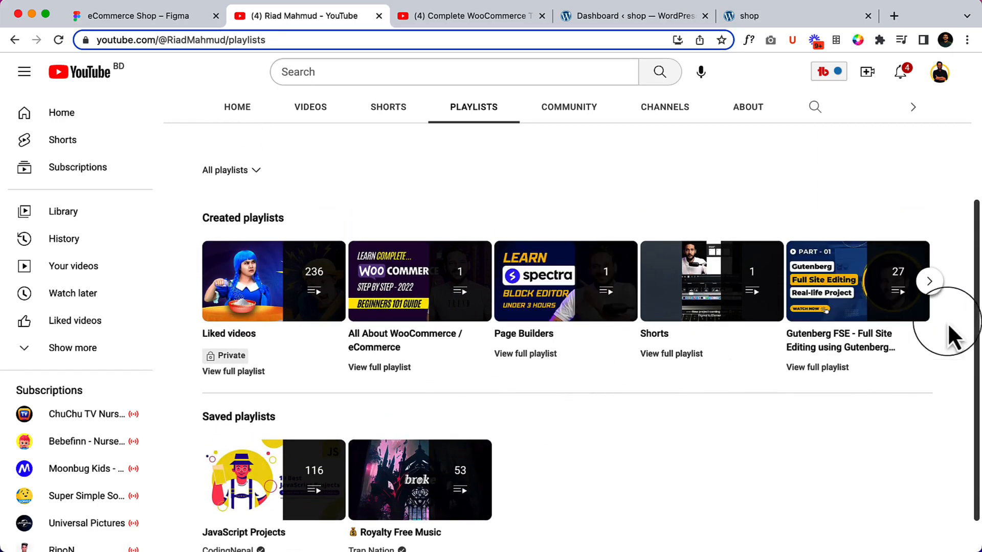
pyautogui.click(929, 281)
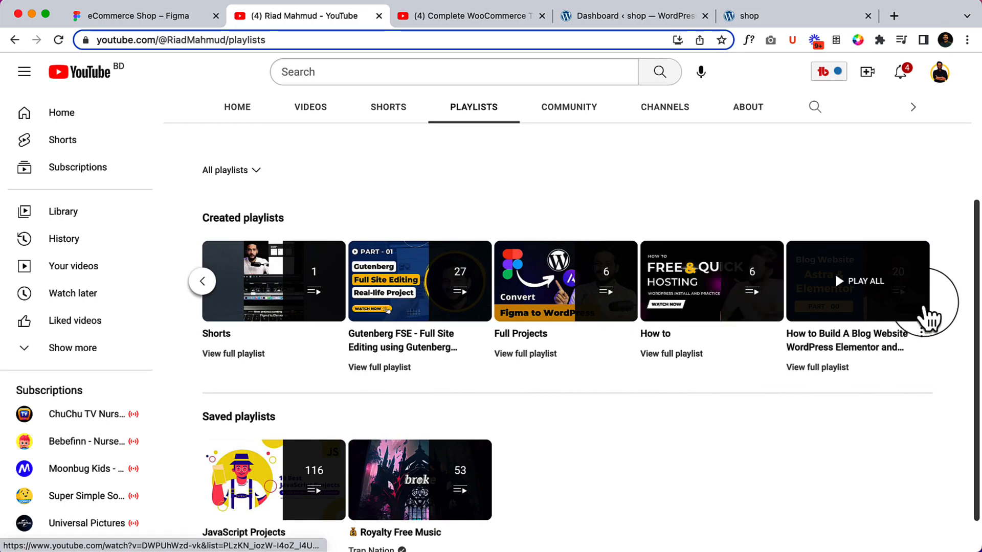
pyautogui.moveTo(527, 347)
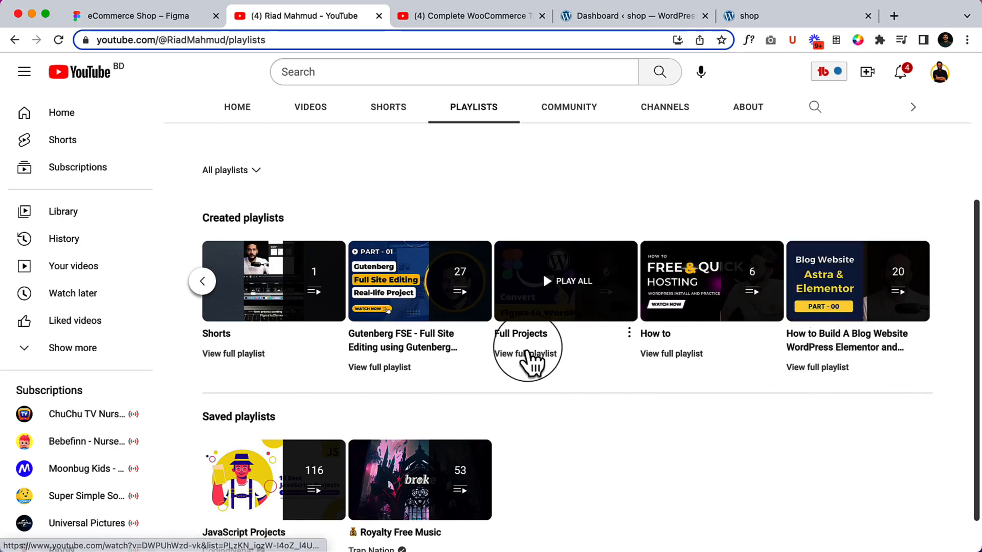